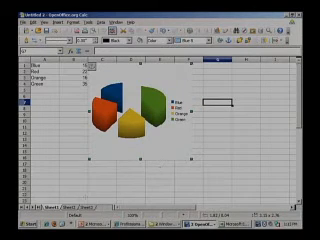
# Step: Bring up the Windows Start menu to choose another application to launch
pyautogui.click(10, 233)
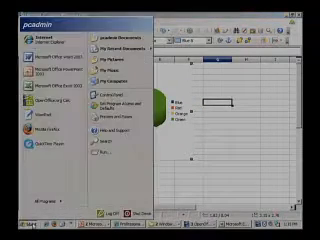